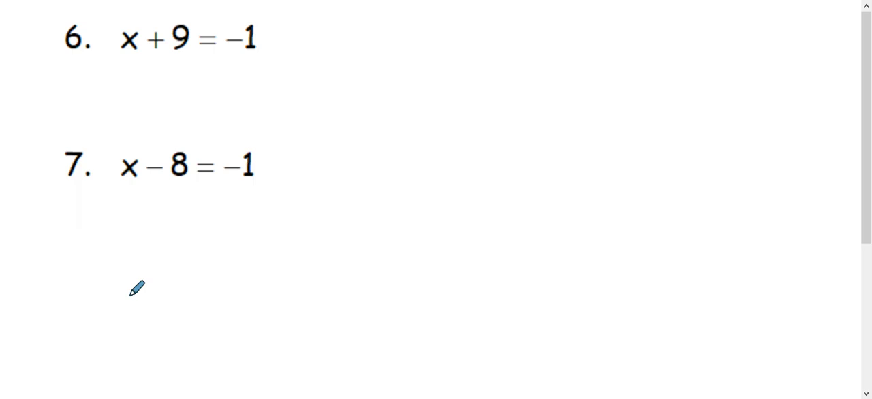
{"action": "mouse_move", "coordinate": [163, 73]}
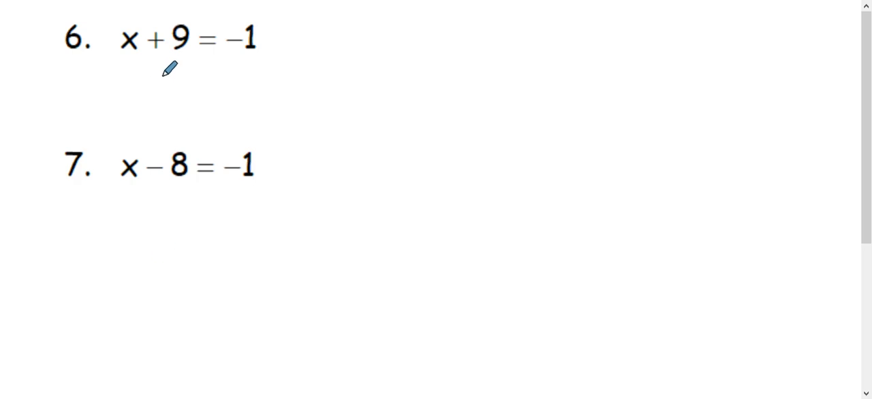
{"action": "mouse_move", "coordinate": [163, 84]}
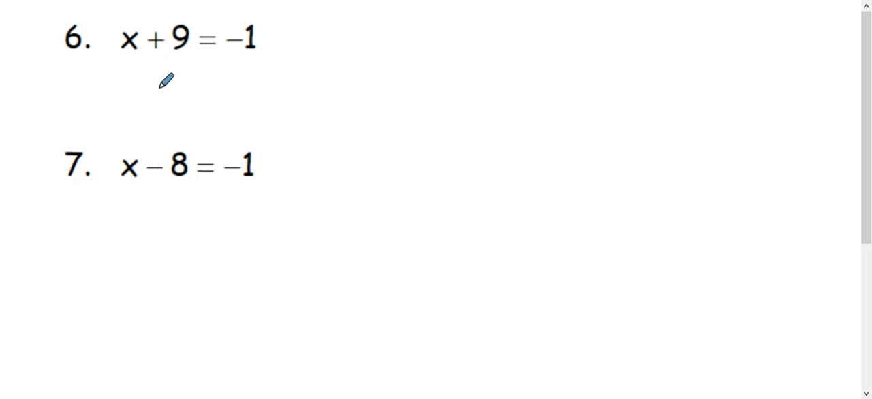
{"action": "mouse_move", "coordinate": [147, 41]}
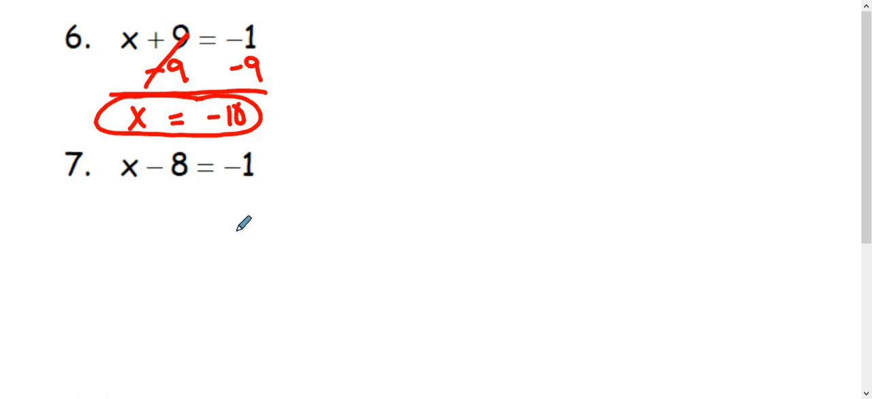
{"action": "mouse_move", "coordinate": [160, 199]}
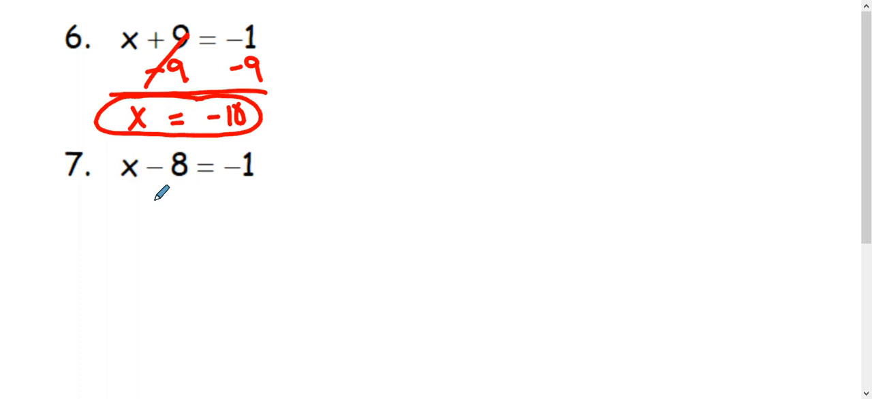
{"action": "mouse_move", "coordinate": [229, 202]}
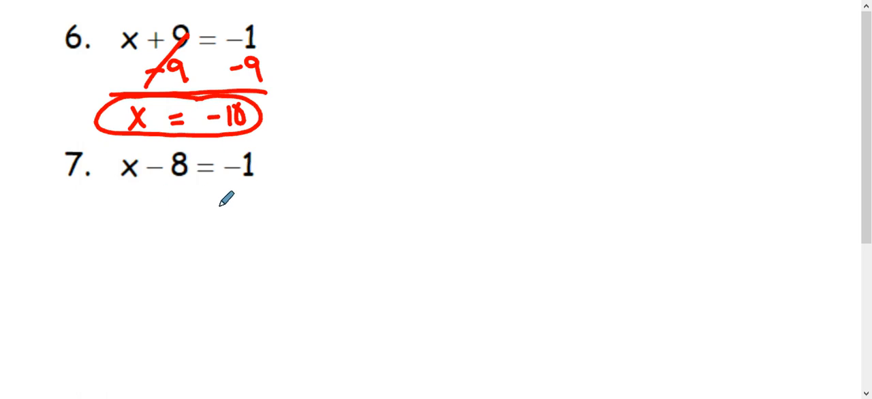
{"action": "mouse_move", "coordinate": [142, 166]}
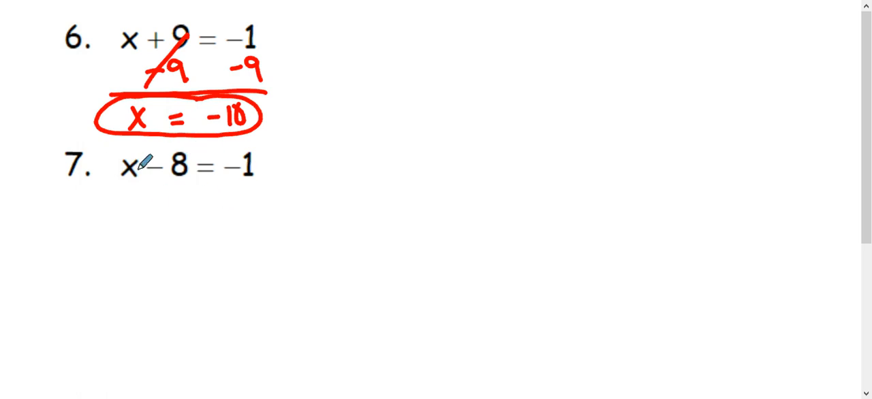
{"action": "scroll", "scroll_direction": "down", "scroll_amount": 3}
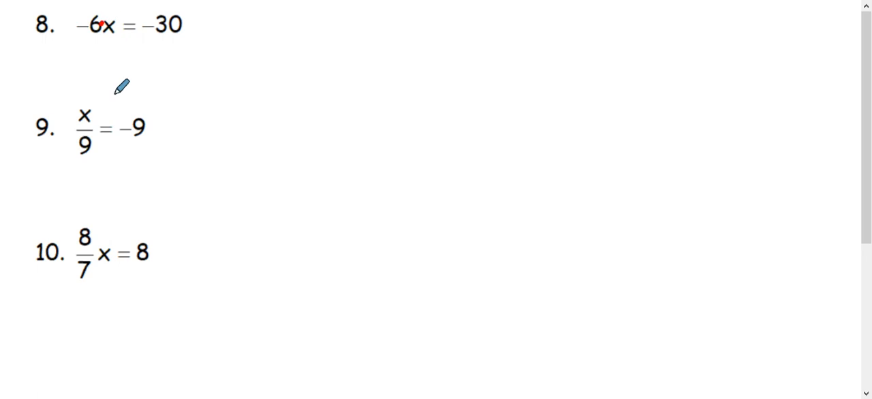
{"action": "mouse_move", "coordinate": [119, 76]}
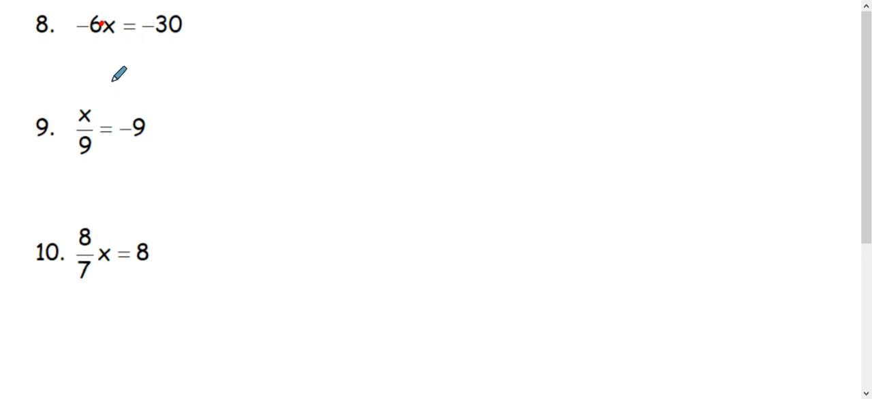
Step: Underline −6x and −30, divide both by −6, cancel, and circle x = 5
{"action": "left_click_drag", "start_coordinate": [79, 38], "coordinate": [125, 38]}
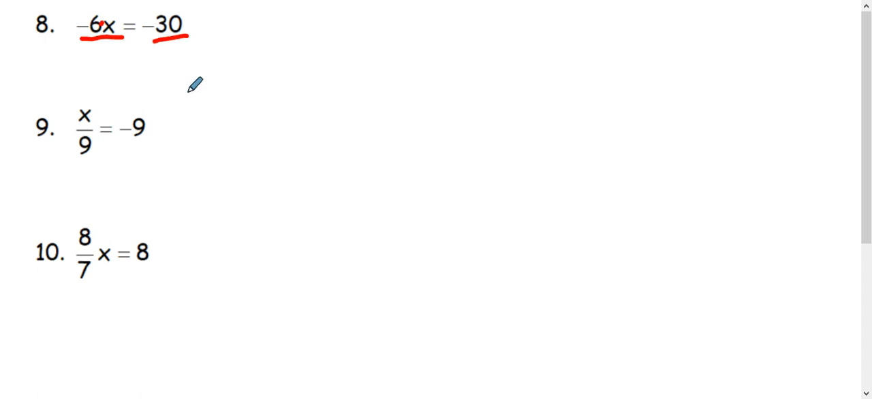
{"action": "mouse_move", "coordinate": [87, 52]}
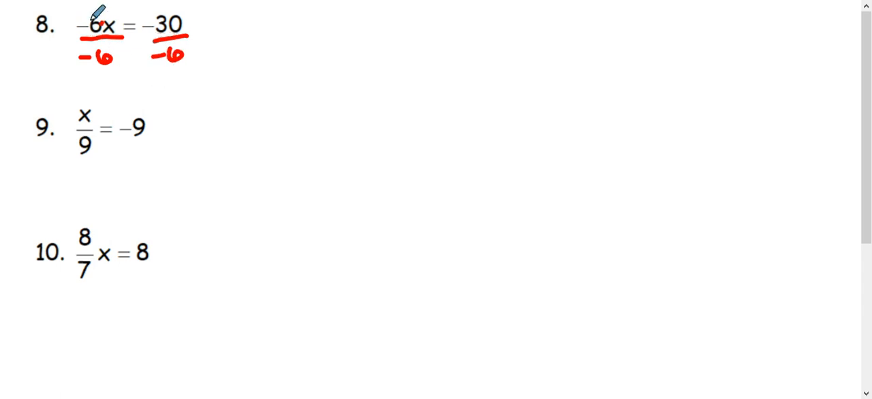
{"action": "left_click_drag", "start_coordinate": [88, 28], "coordinate": [102, 61]}
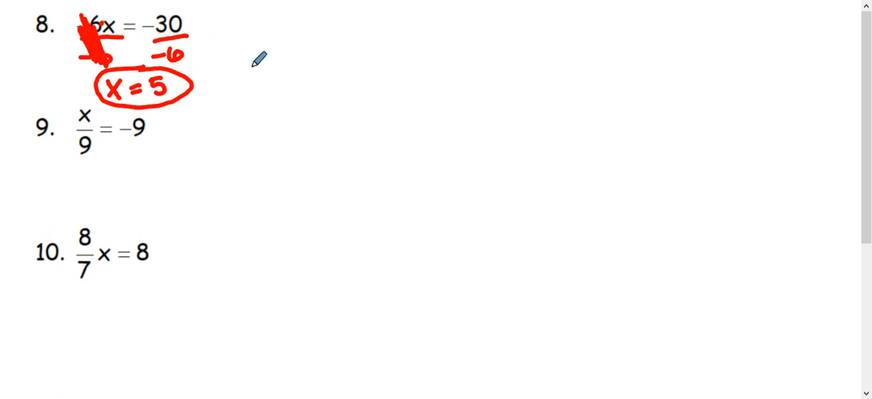
{"action": "mouse_move", "coordinate": [102, 125]}
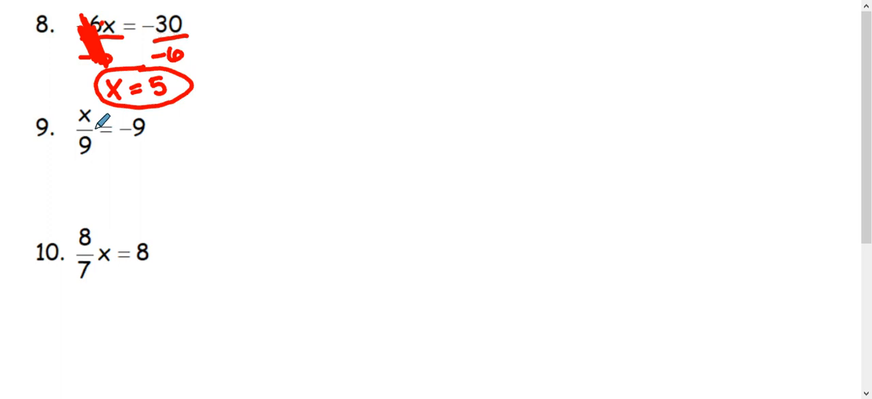
{"action": "mouse_move", "coordinate": [103, 144]}
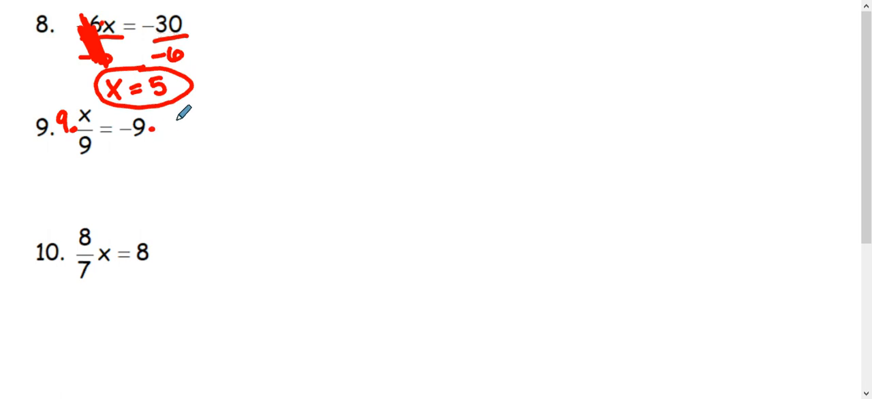
Step: Multiply both sides by 9, cancel the 9, and circle x = −81
{"action": "left_click_drag", "start_coordinate": [61, 116], "coordinate": [82, 150]}
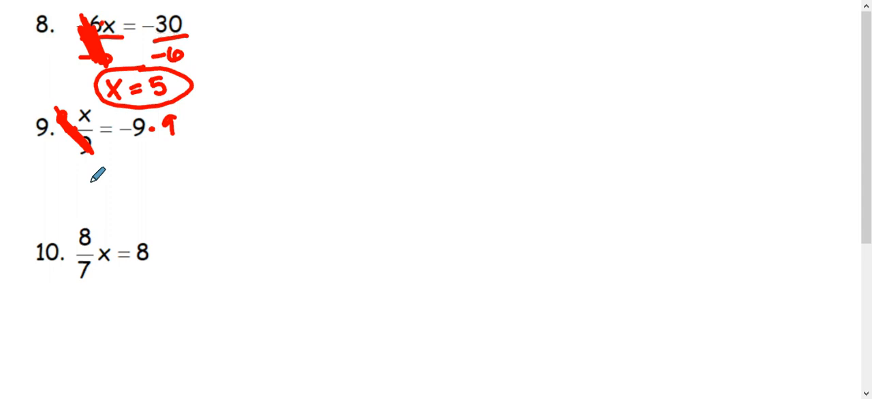
{"action": "left_click_drag", "start_coordinate": [71, 180], "coordinate": [109, 174]}
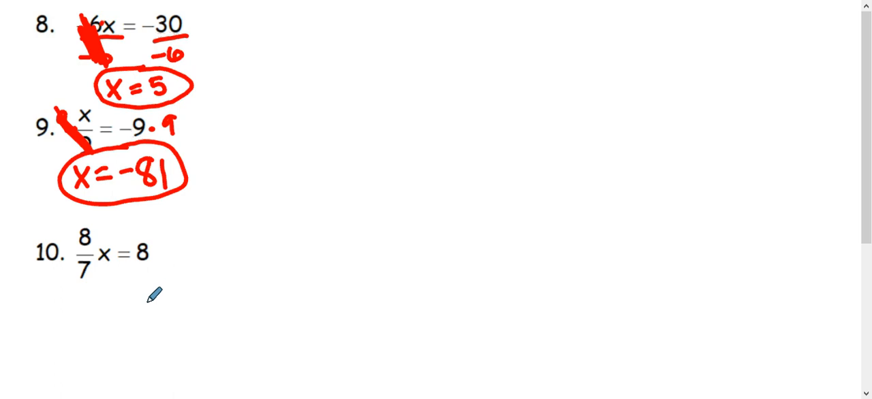
{"action": "mouse_move", "coordinate": [155, 294]}
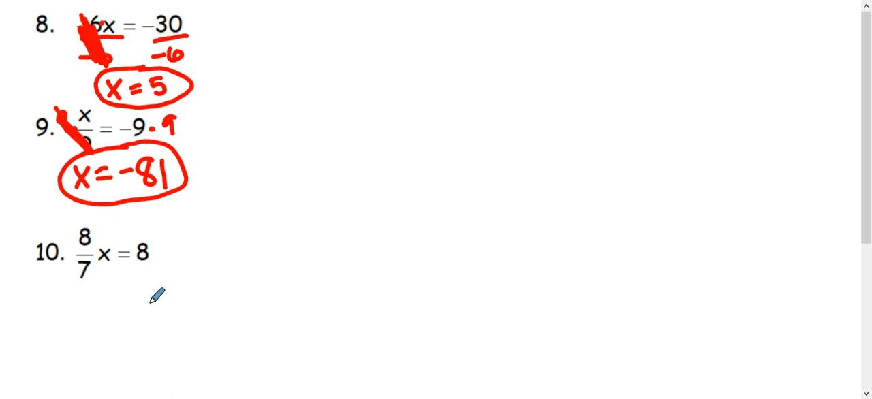
{"action": "mouse_move", "coordinate": [162, 289]}
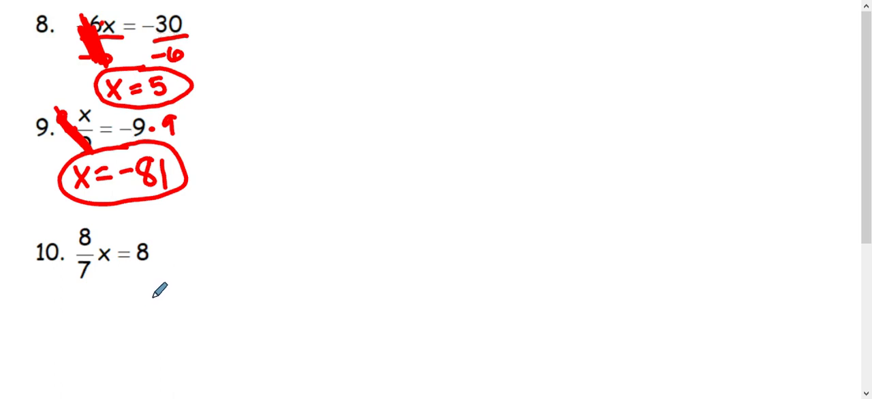
{"action": "mouse_move", "coordinate": [102, 265]}
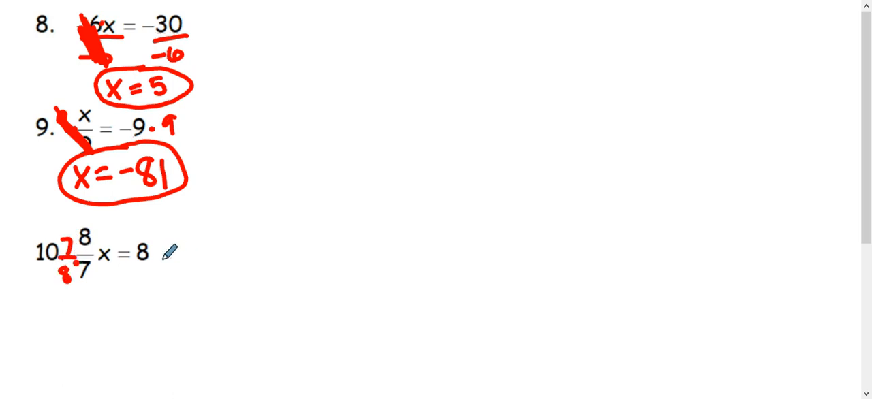
Step: Cancel 8/7, multiply the right side by 7/8, and begin writing x = below
{"action": "left_click_drag", "start_coordinate": [166, 252], "coordinate": [188, 275]}
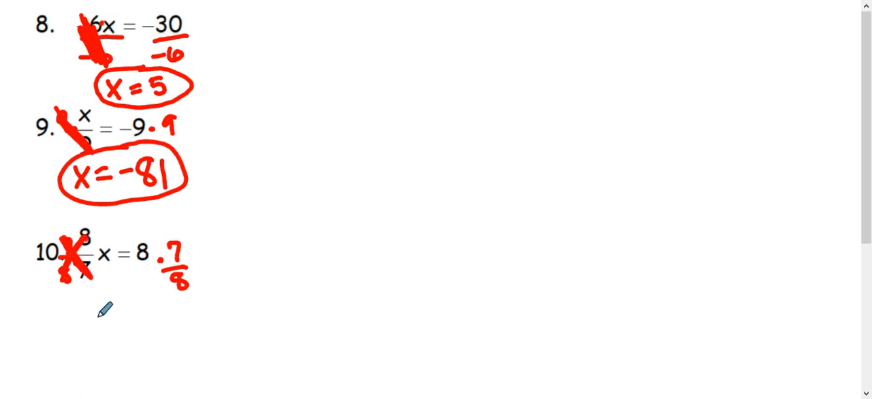
{"action": "type", "text": "X="}
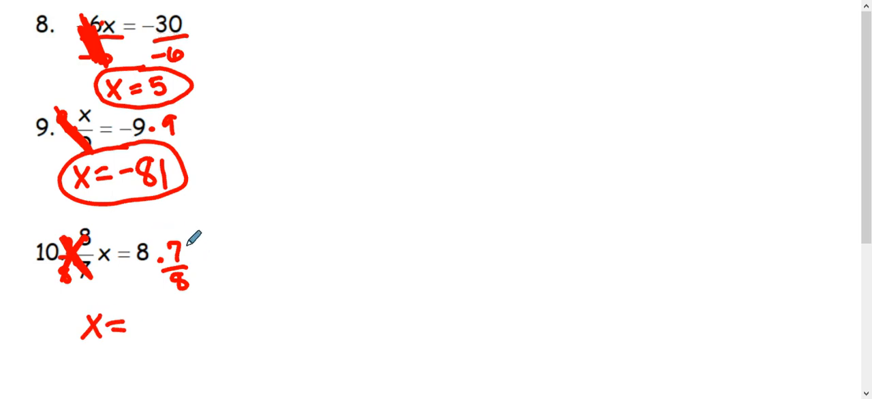